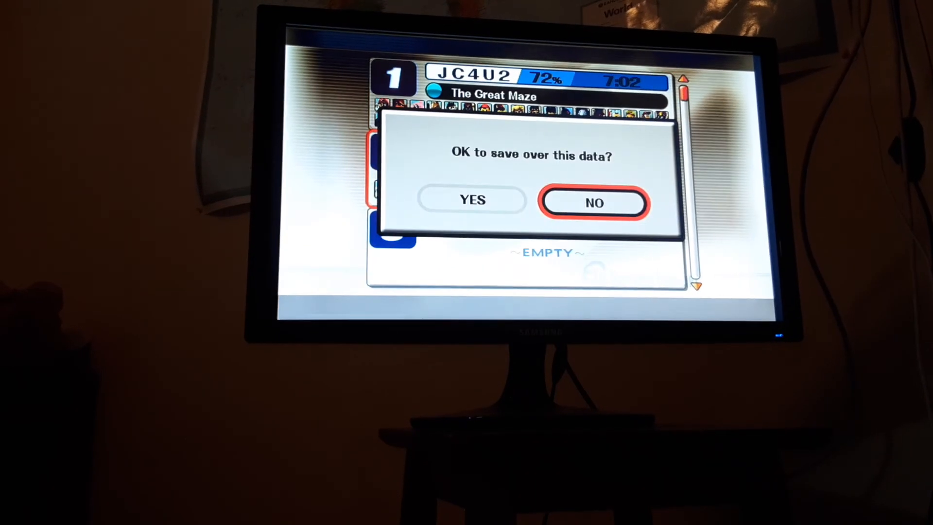
# - Decline the 'OK to save over this data?' prompt, keeping slot 2 at The Ruins 27%
pyautogui.click(593, 202)
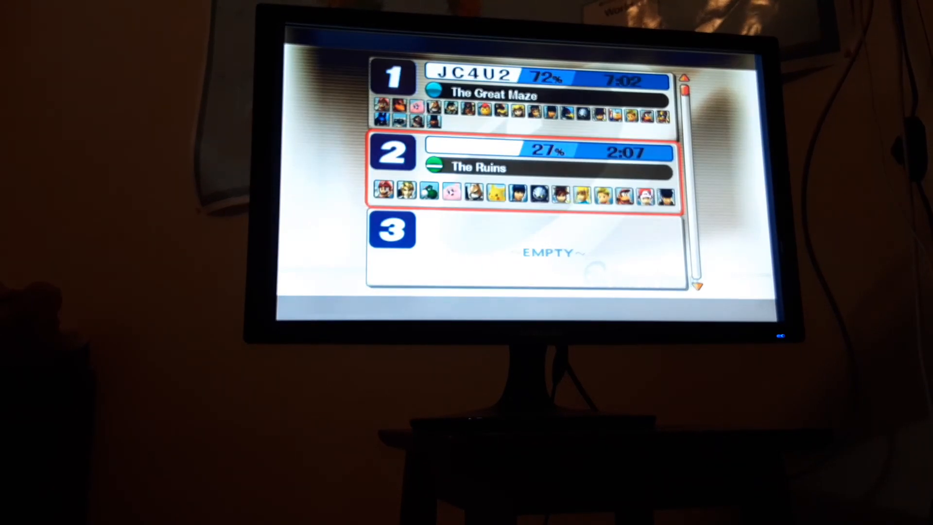